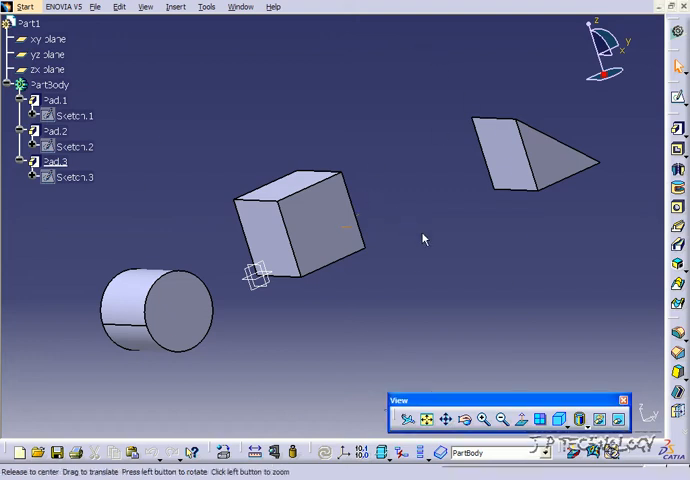
Step: Orbit the view to expose the cube's top face for the new sketch
drag(424, 238, 310, 264)
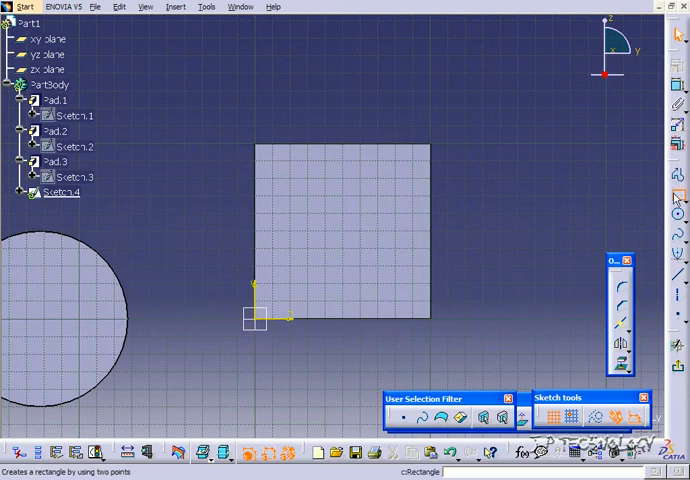
Step: Draw a rectangle on the cube's square face and confirm its first dimension
click(300, 190)
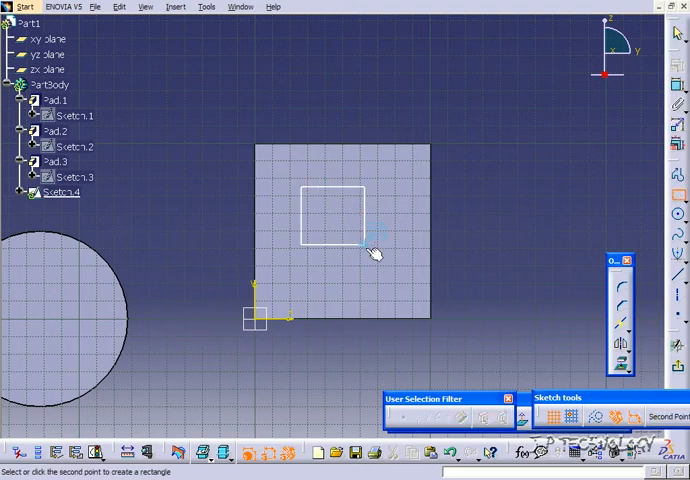
click(372, 248)
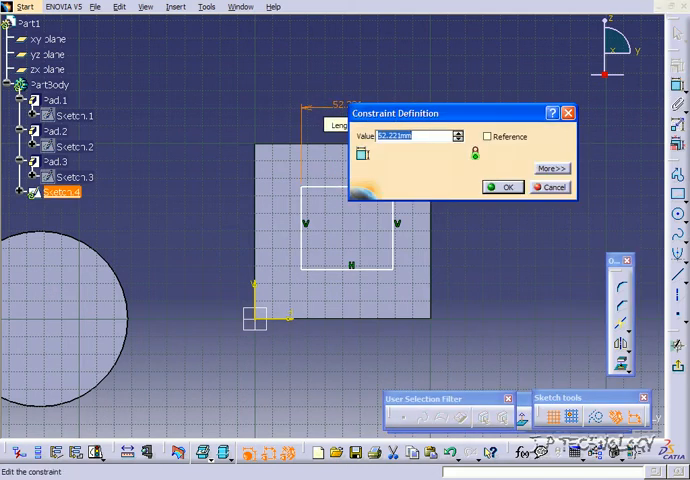
click(500, 188)
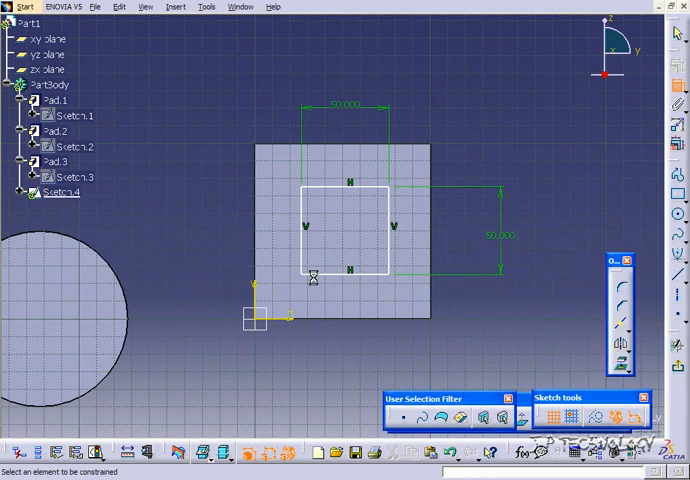
Step: Add the remaining position dimensions and edit one to its new value
click(56, 192)
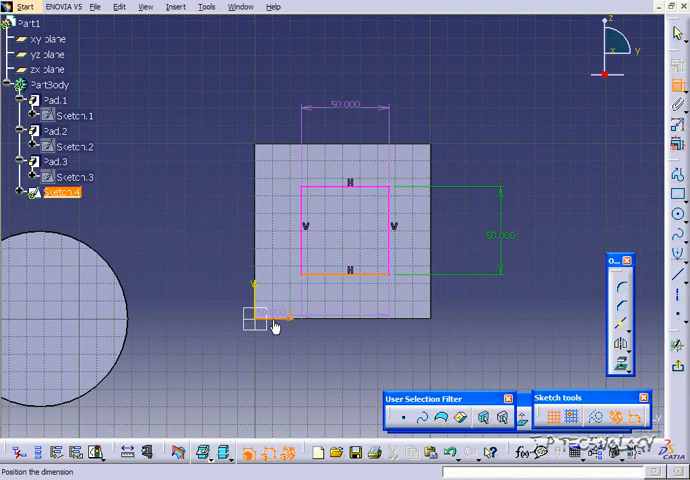
double_click(272, 318)
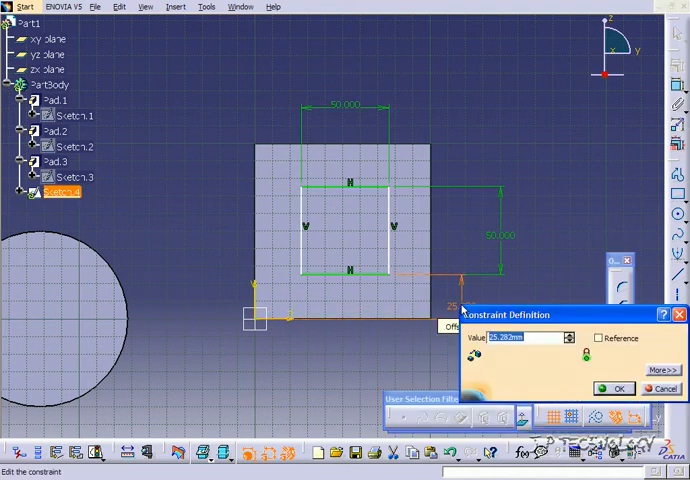
click(612, 388)
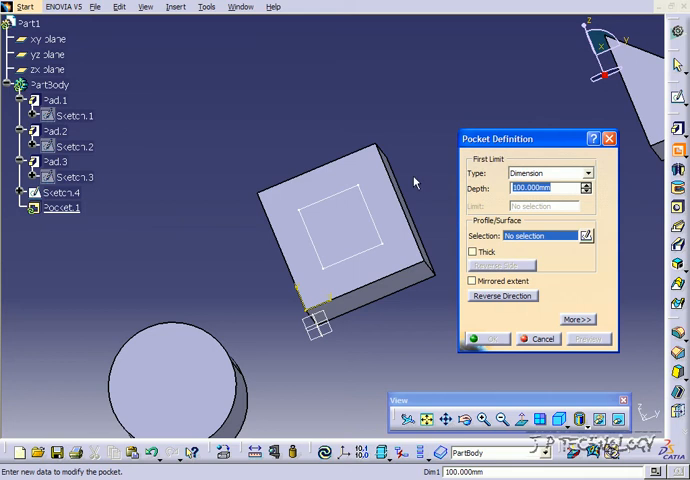
mouse_move(344, 210)
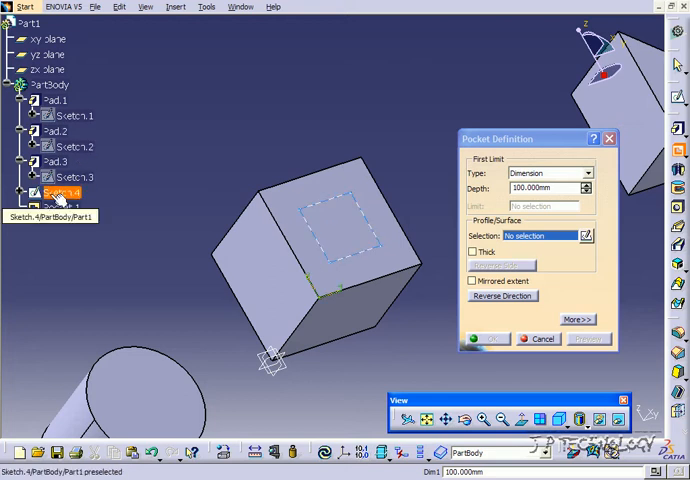
Step: Cut a square pocket through the cube using Sketch.4 as the profile
click(60, 192)
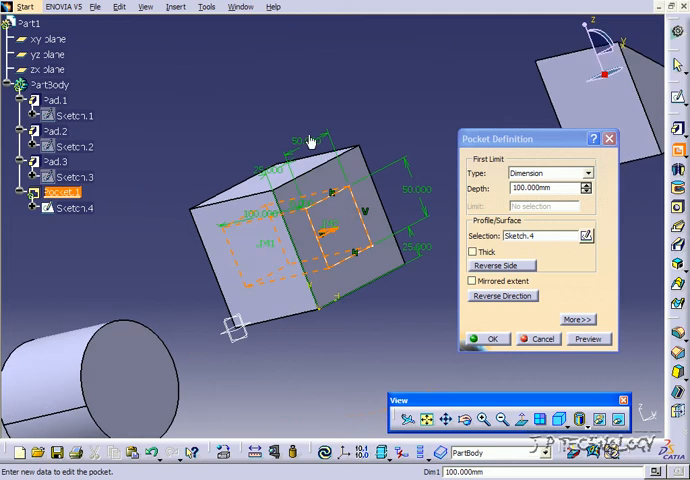
click(588, 172)
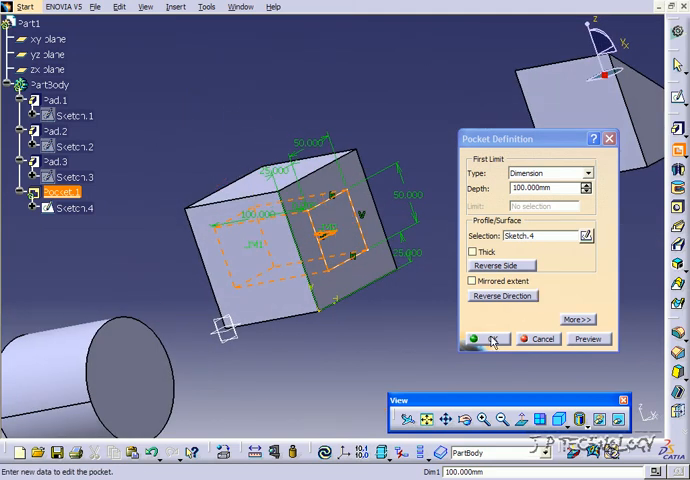
click(492, 338)
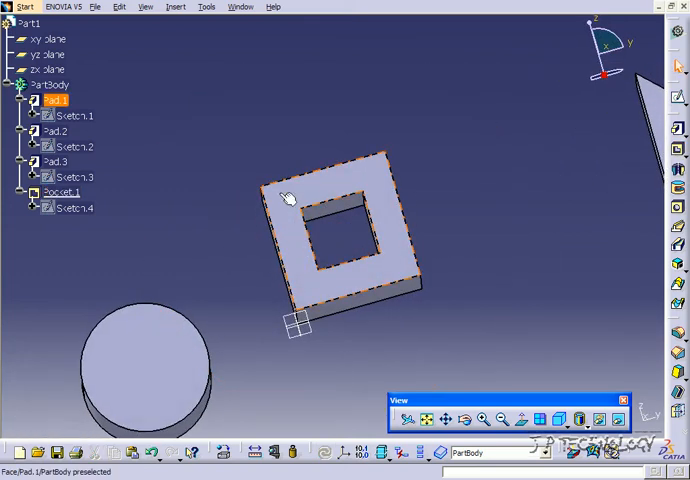
Step: Reopen Pocket.1's definition from the specification tree context menu
drag(290, 200, 496, 208)
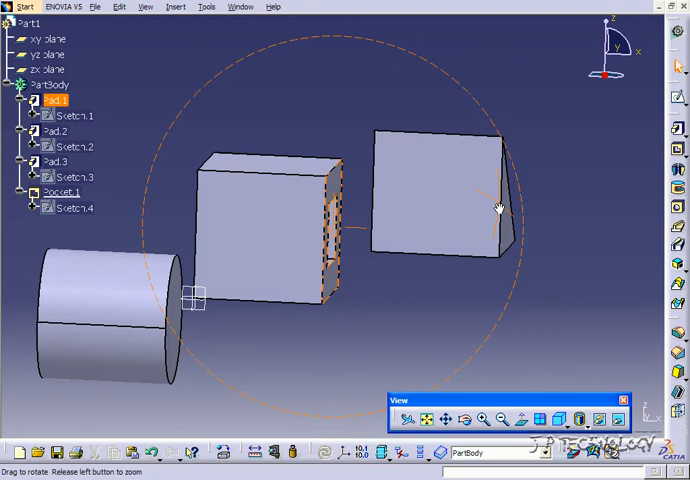
drag(498, 208, 196, 196)
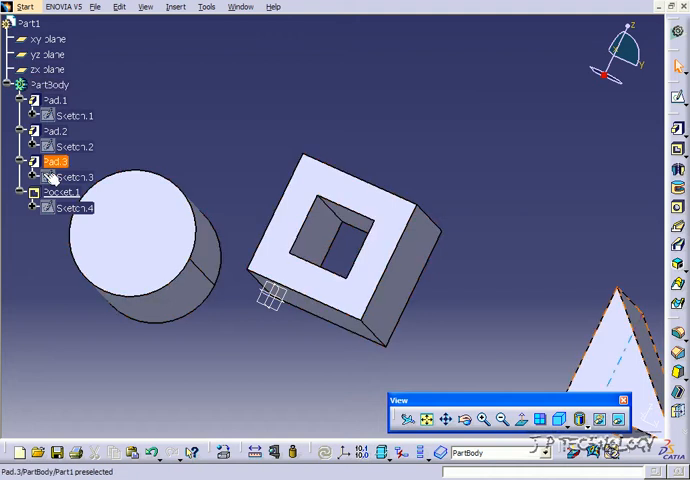
right_click(62, 192)
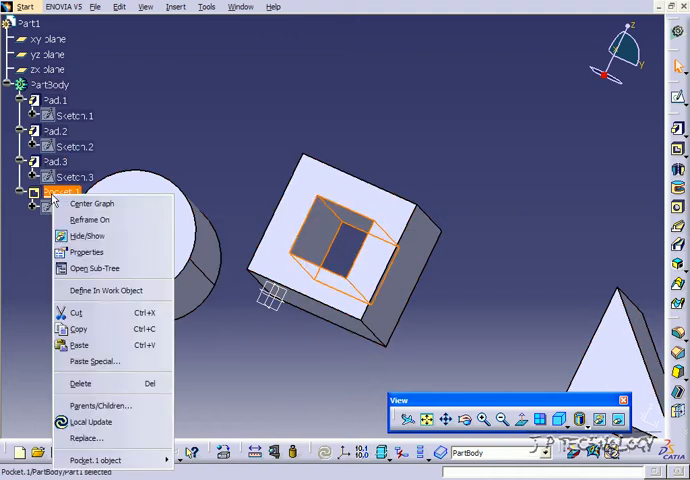
click(90, 456)
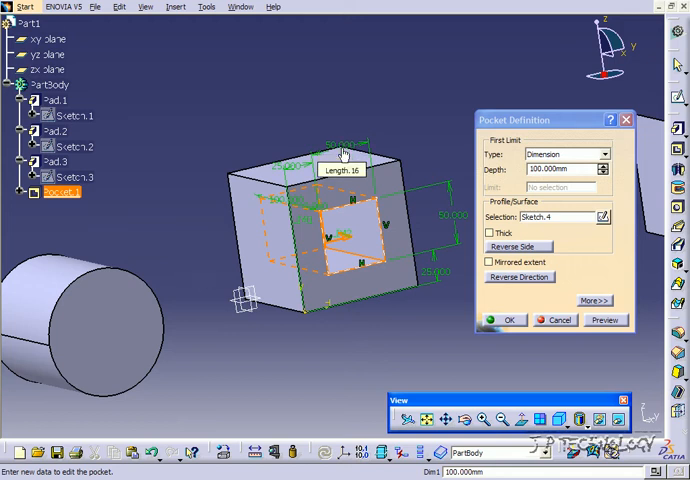
mouse_move(474, 172)
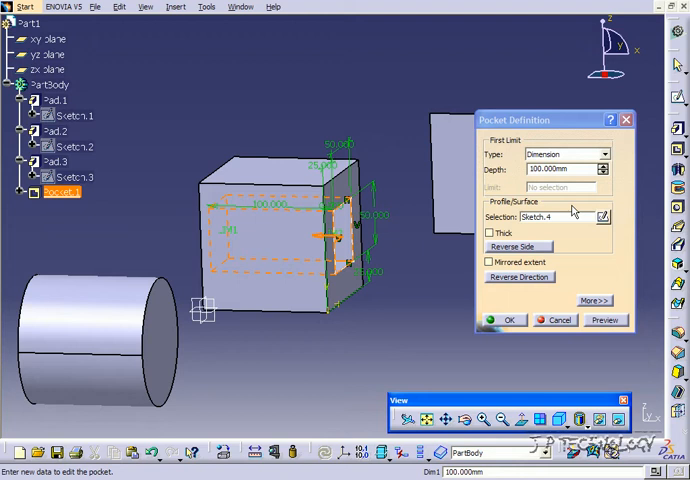
Step: Set the pocket depth to 5 mm, then re-edit Pocket.1 with a depth of 100 mm
text(5)
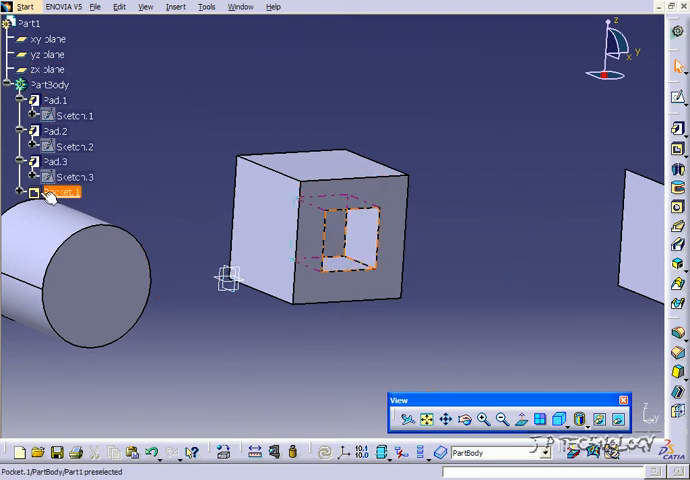
double_click(62, 192)
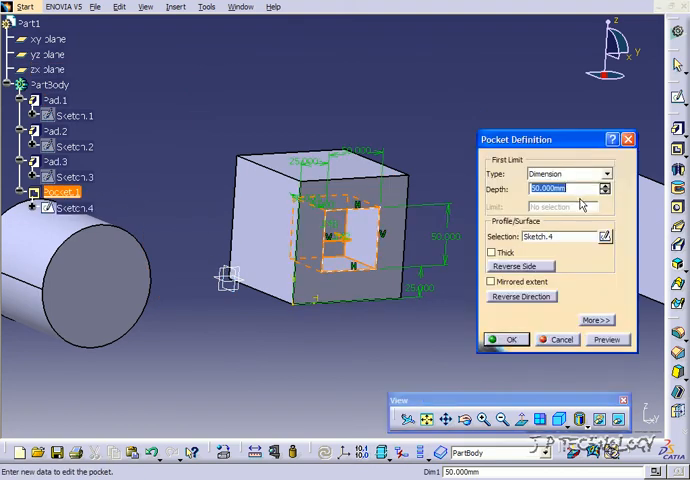
text(100)
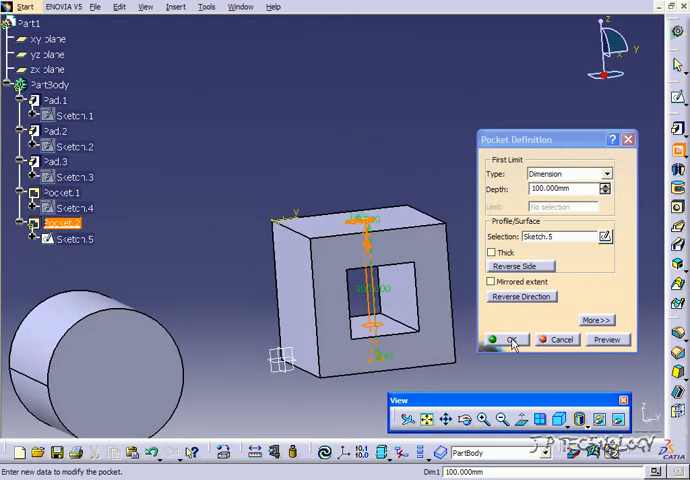
Step: Confirm the second, narrow pocket cut through the cube from Sketch.5
click(510, 340)
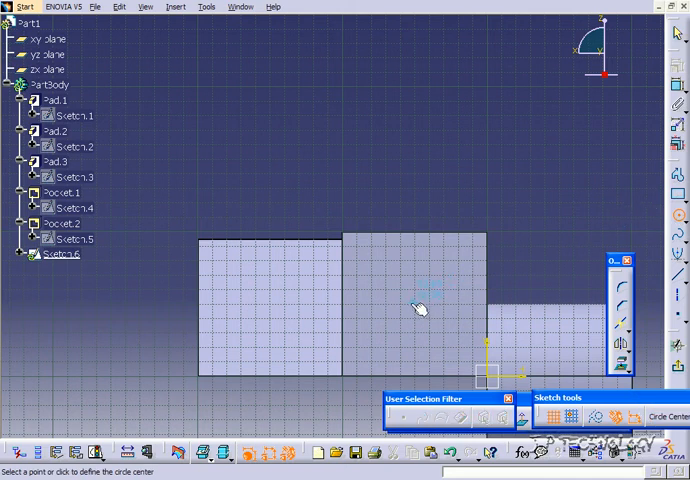
Step: Place the circle's centre in the new sketch
click(416, 308)
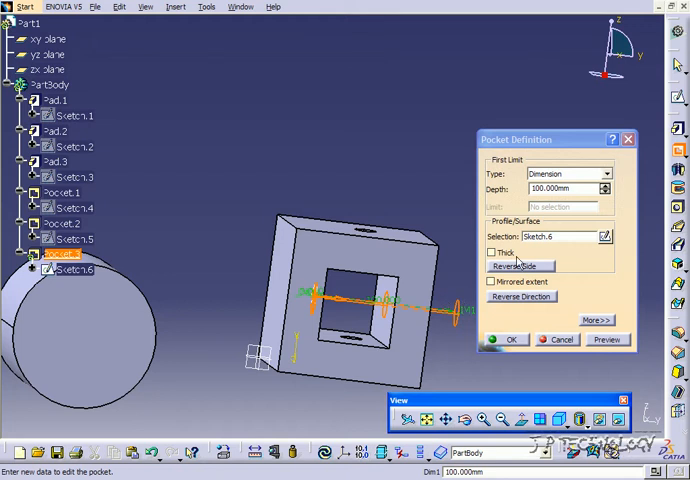
Step: Toggle the Sketch.6 pocket's removed side, enable Mirrored extent and confirm the through-cut
click(520, 266)
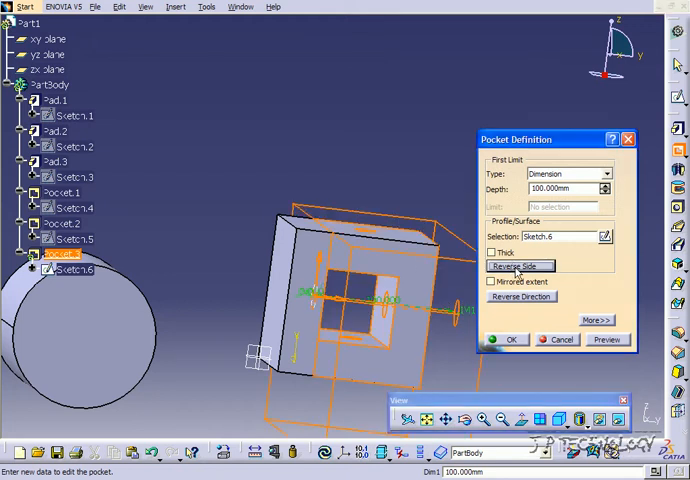
click(520, 296)
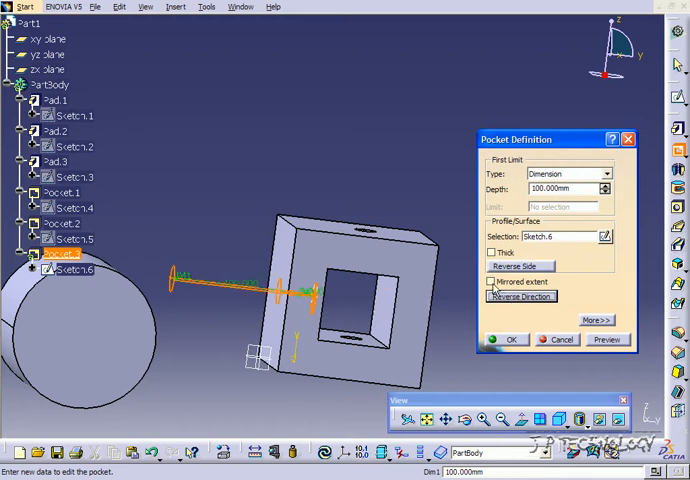
click(492, 280)
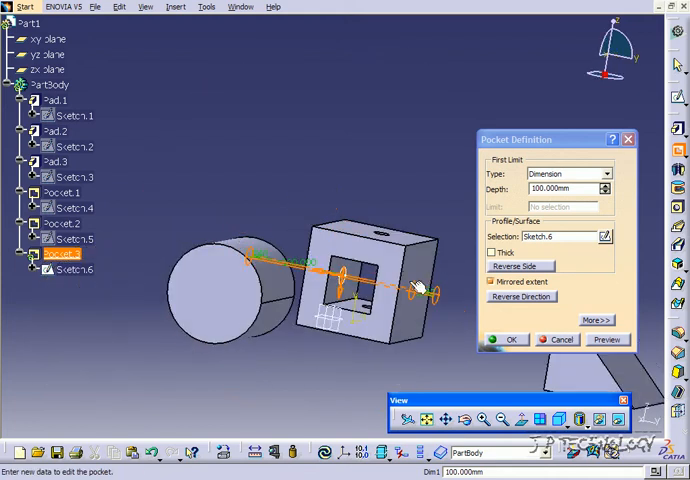
click(510, 340)
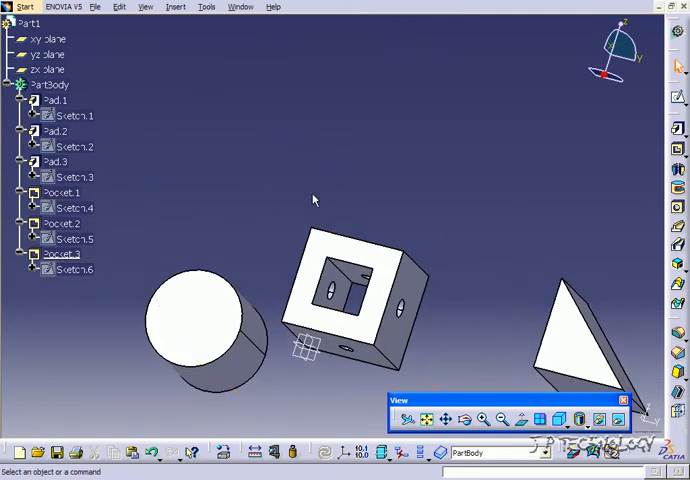
Step: Sketch a centred circle on the cylinder's end face and confirm its diameter constraint
click(54, 132)
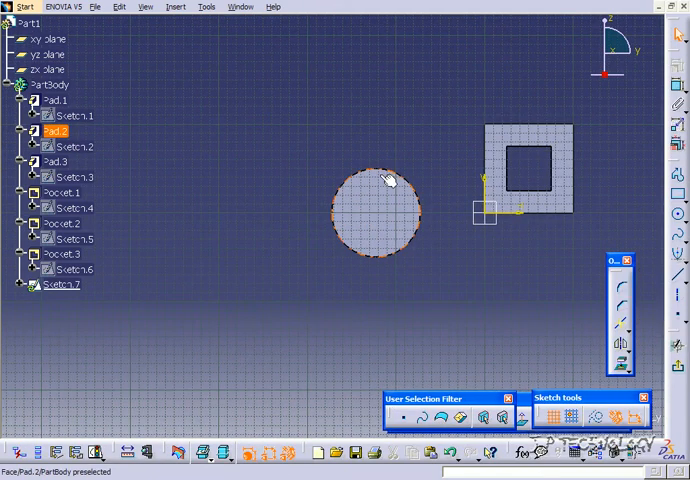
click(378, 180)
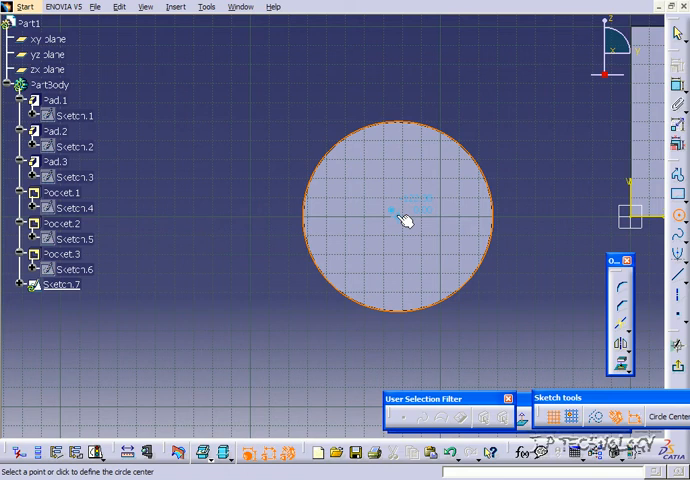
click(400, 220)
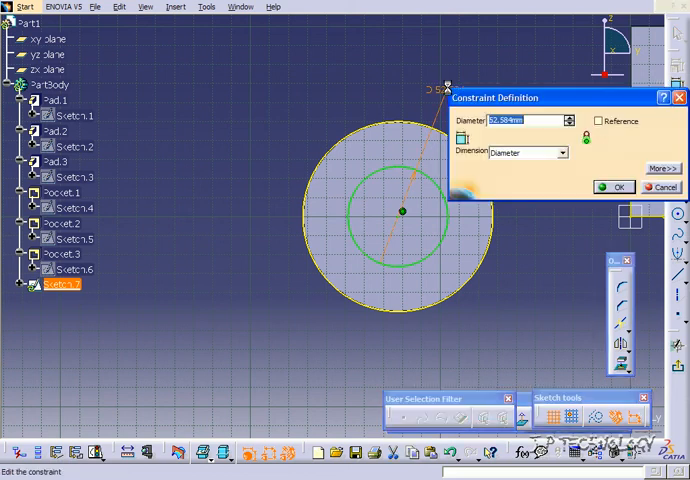
click(616, 186)
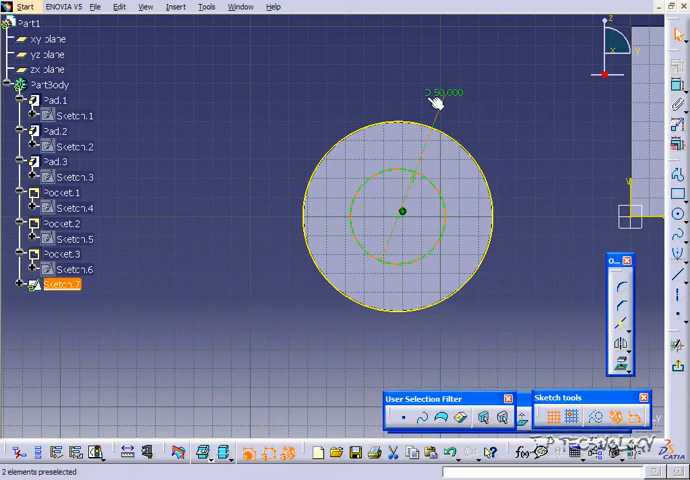
mouse_move(400, 180)
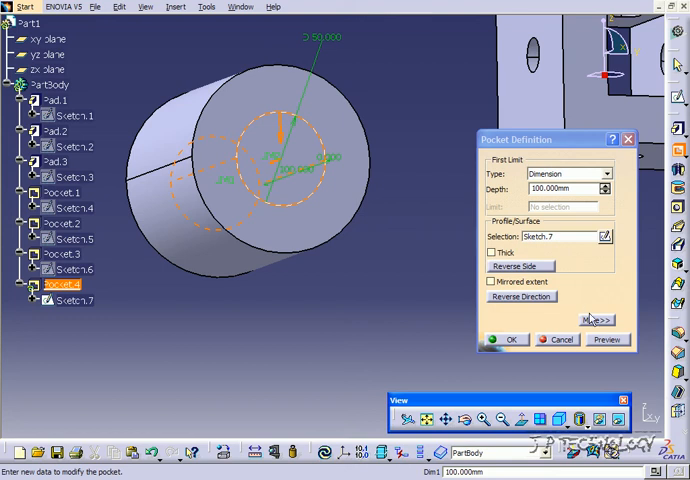
Step: Make the Sketch.7 pocket a thick-walled ring with Thickness1 of 10 mm
click(596, 320)
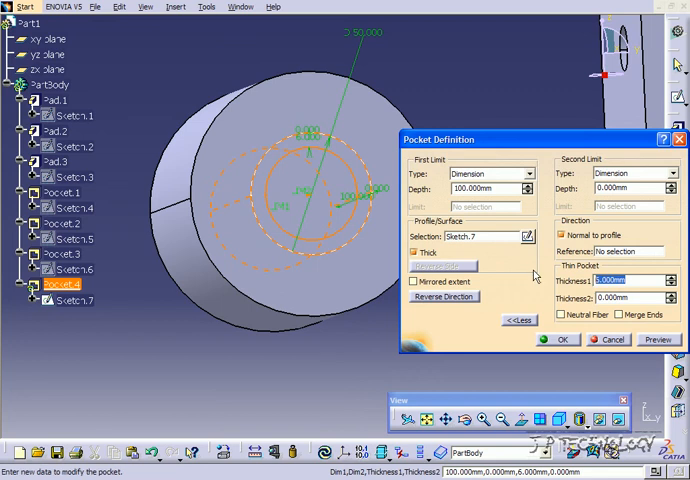
text(10)
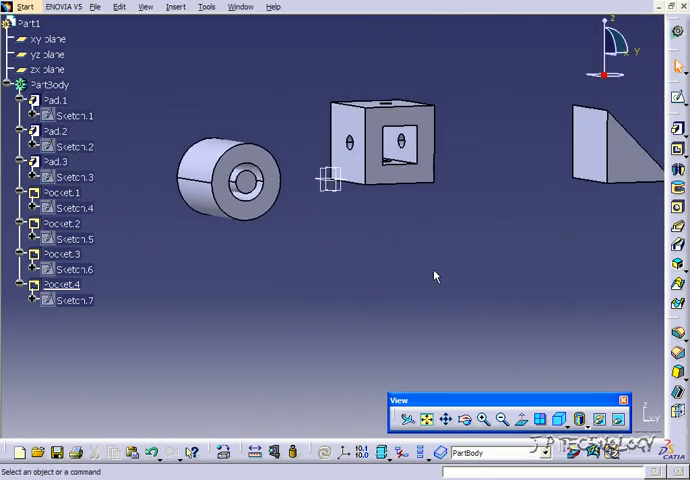
Step: Draw Sketch.8's profile on the wedge and confirm it is Closed in Sketch Analysis
drag(436, 276, 352, 264)
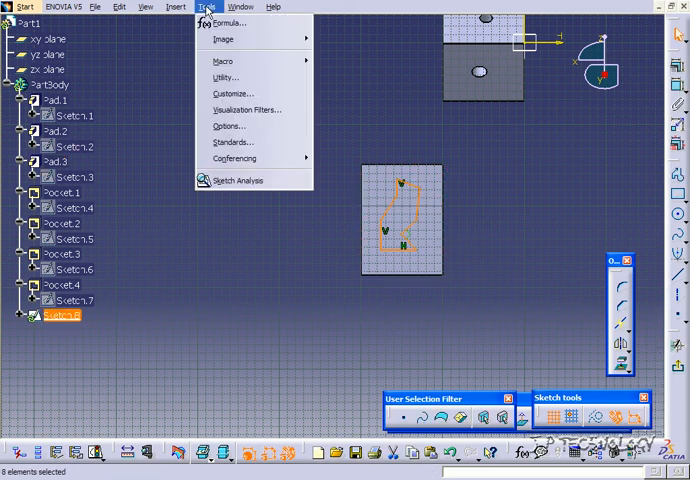
click(234, 180)
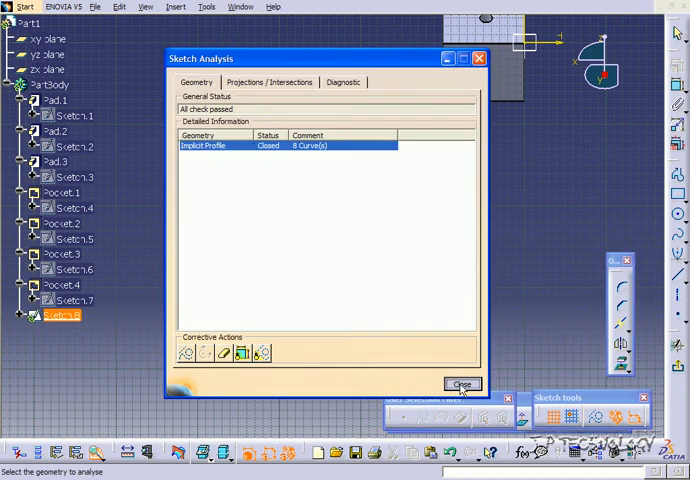
click(460, 384)
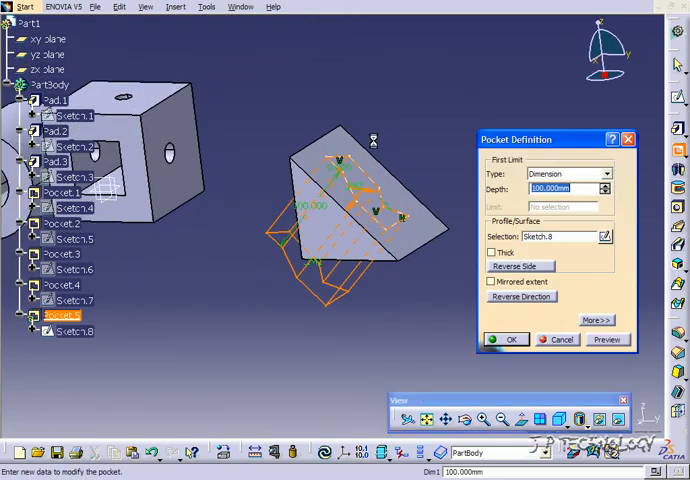
Step: Cut Pocket.5 from Sketch.8 with first limit 50 mm and second limit 100 mm
click(608, 340)
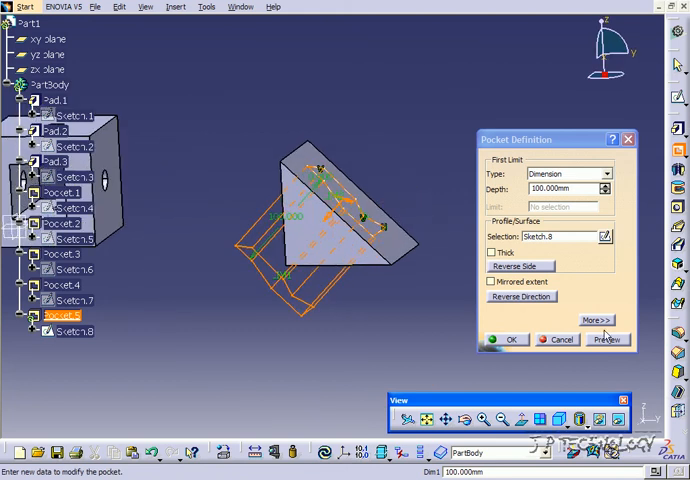
click(596, 320)
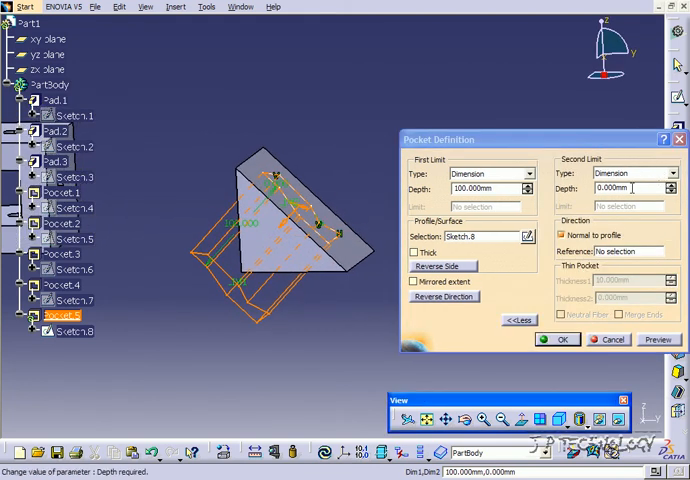
text(10)
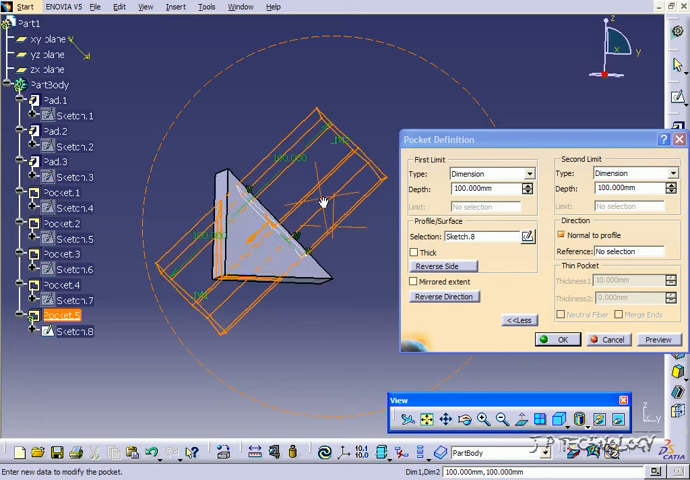
click(442, 296)
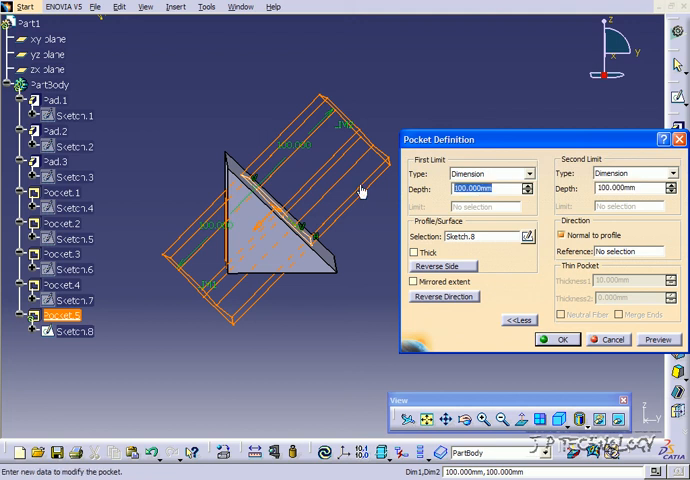
text(50)
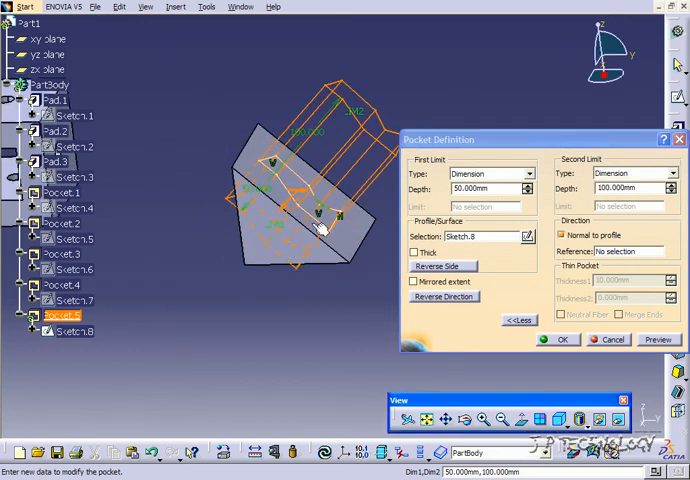
click(560, 340)
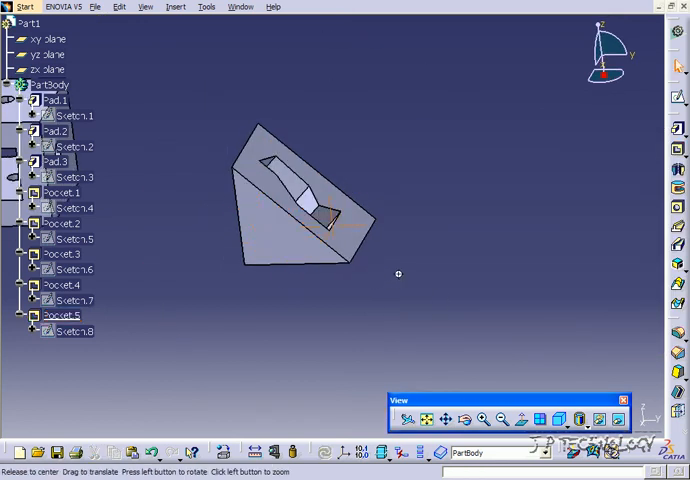